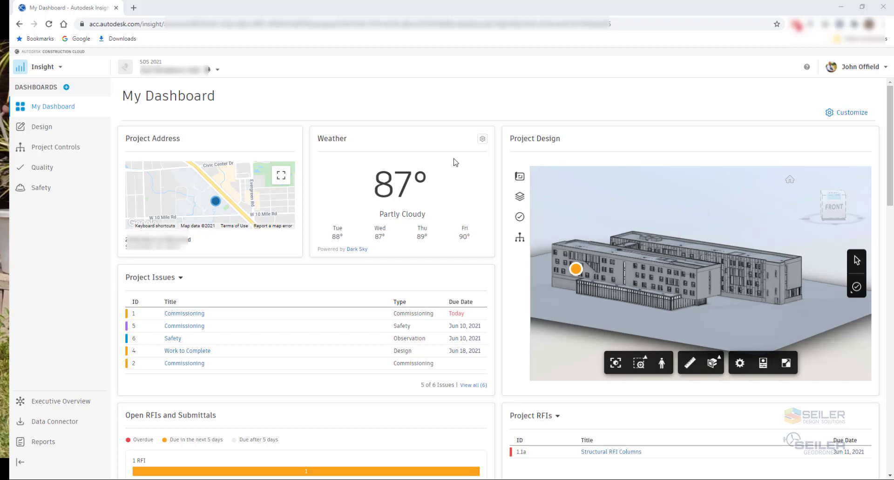
mouse_move(435, 158)
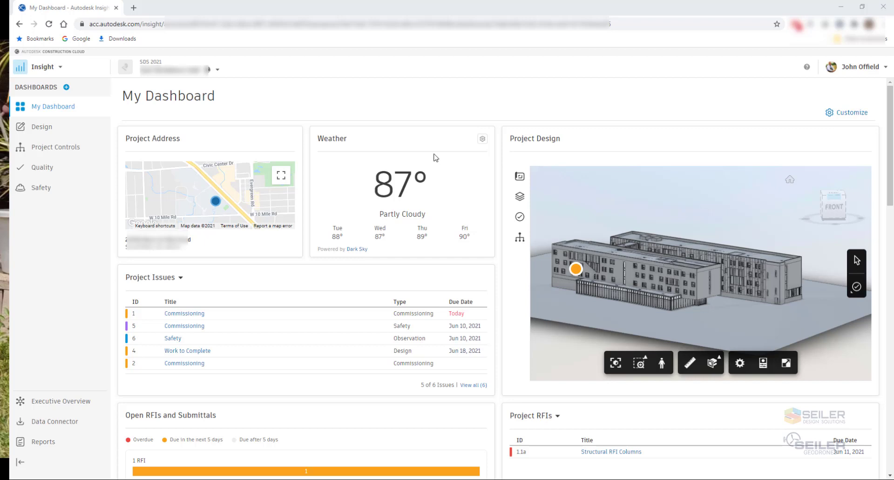
- Browse and close the product list, then zoom in on the Project Design building facade
click(42, 67)
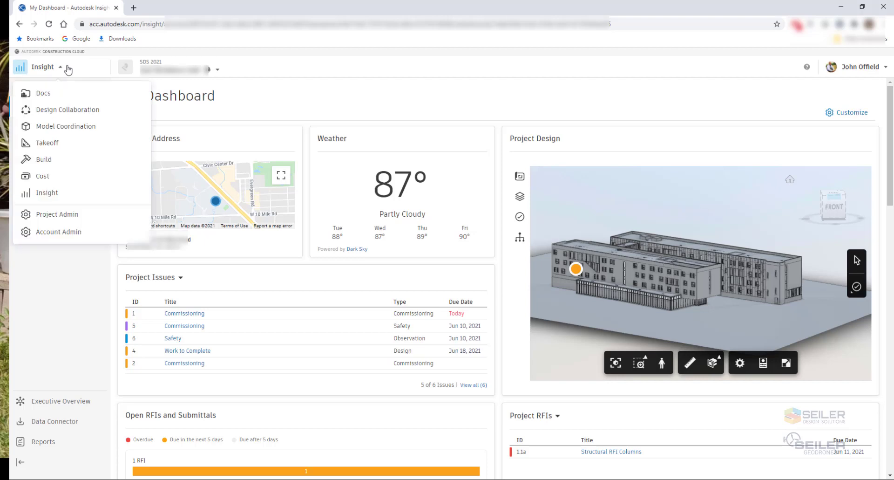
mouse_move(45, 194)
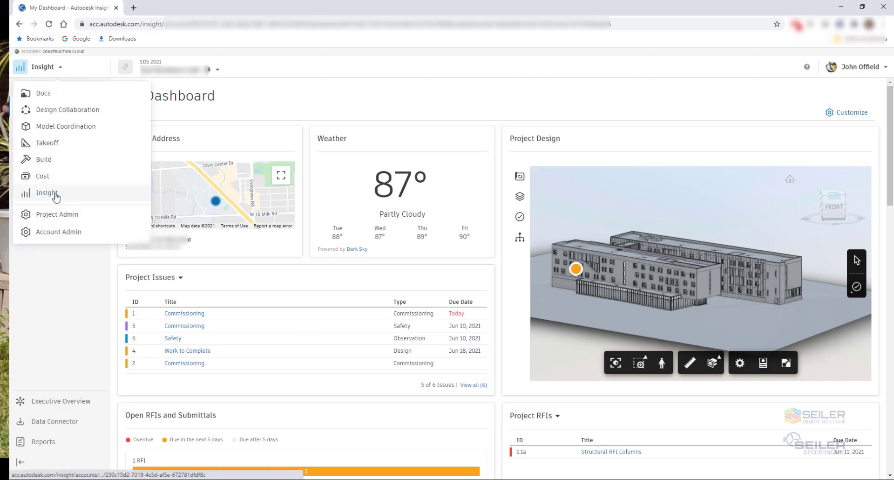
mouse_move(249, 109)
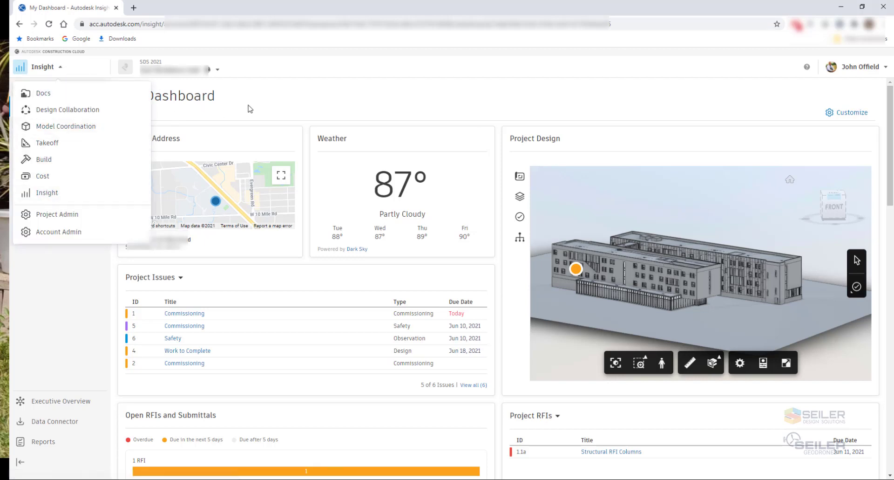
click(42, 66)
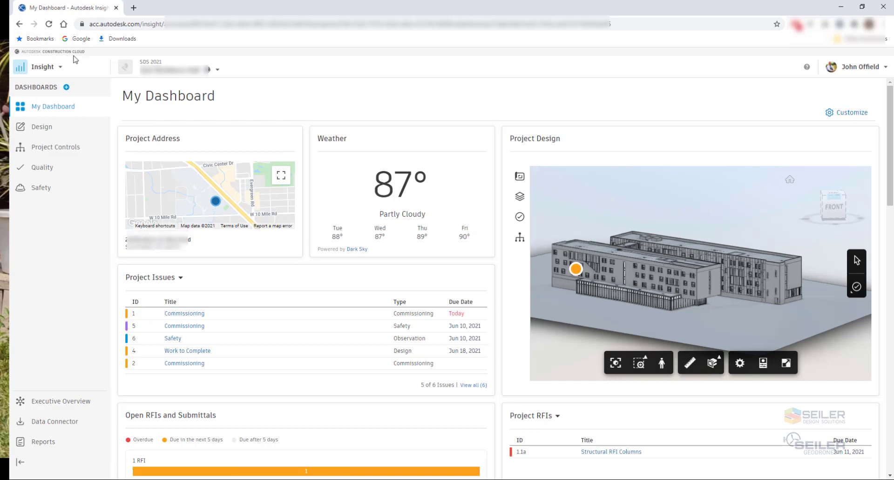
mouse_move(288, 103)
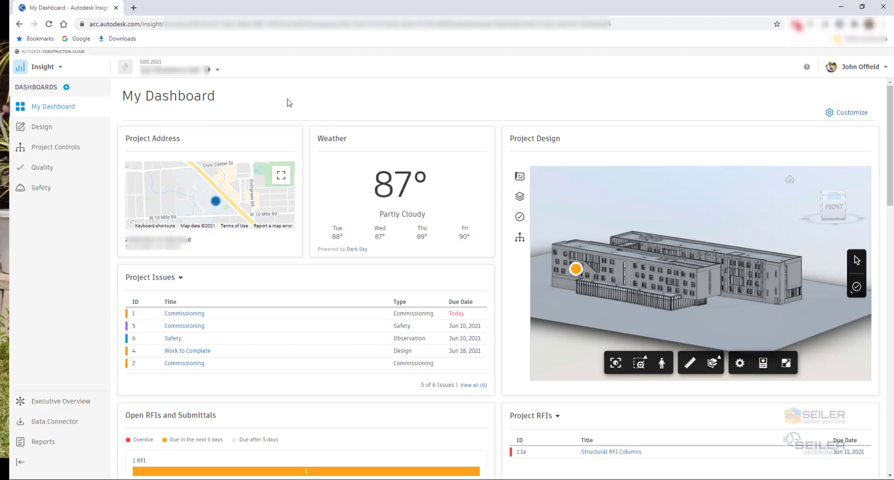
mouse_move(846, 117)
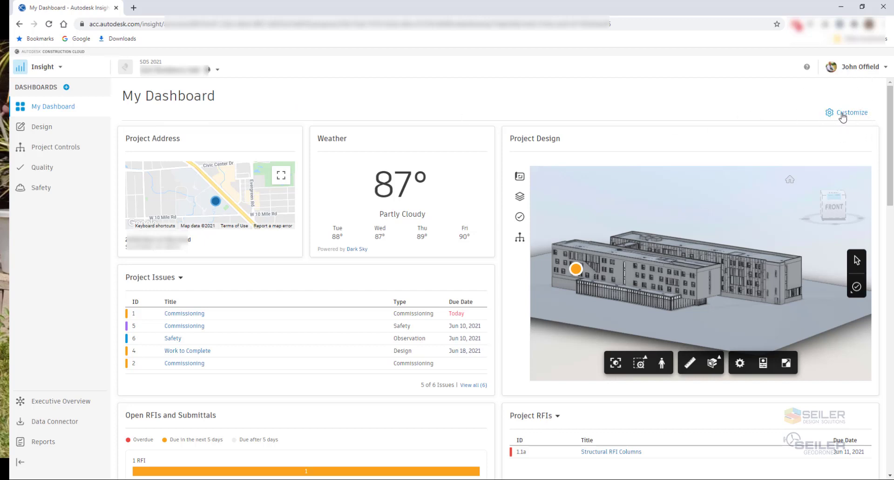
mouse_move(633, 292)
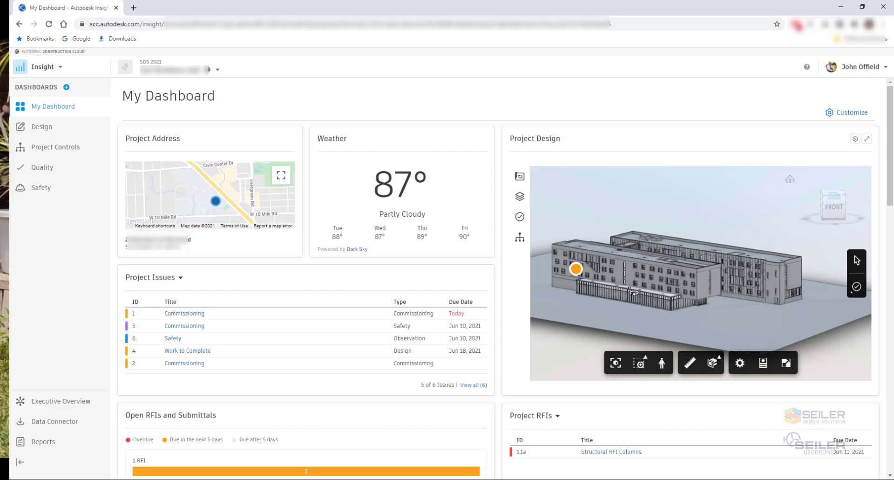
mouse_move(599, 262)
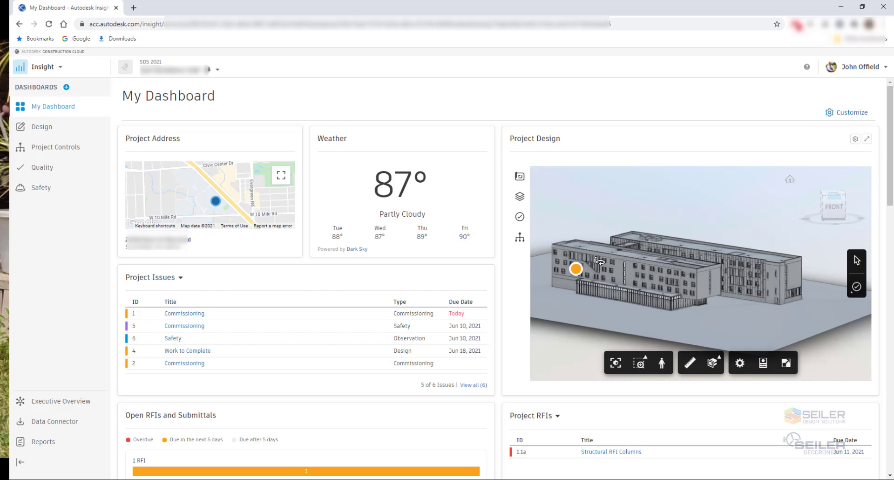
mouse_move(604, 277)
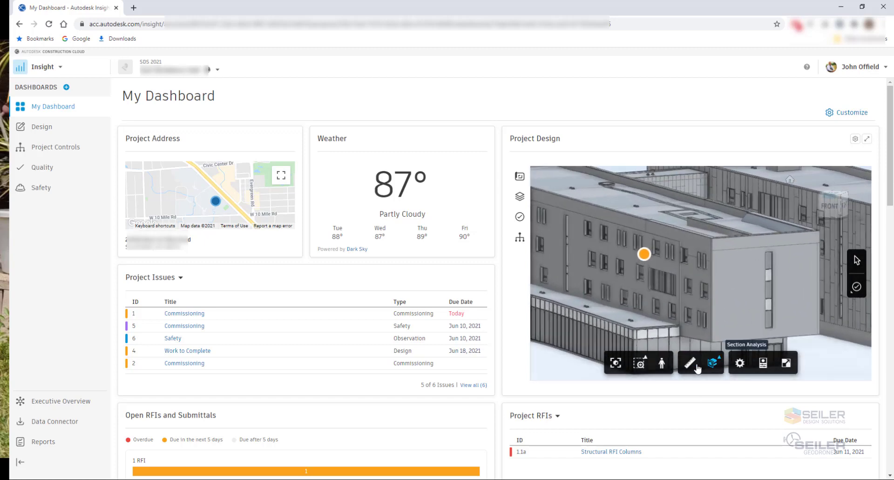
mouse_move(661, 363)
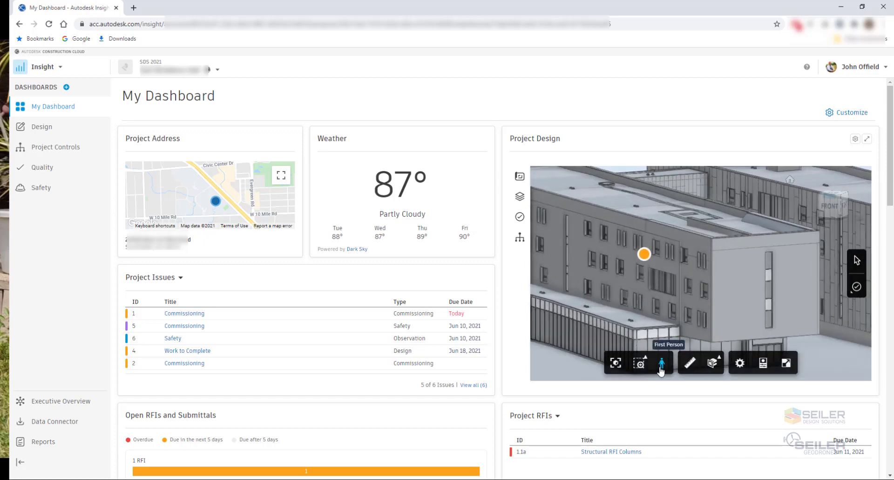
mouse_move(714, 369)
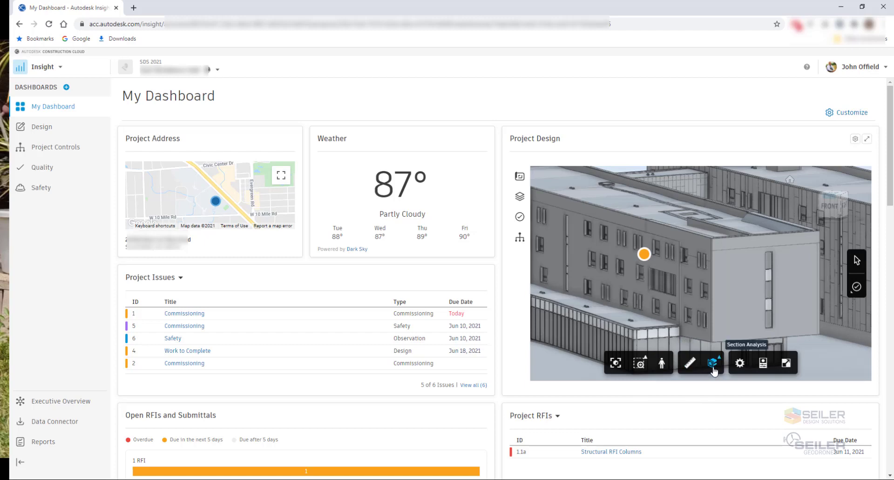
mouse_move(639, 363)
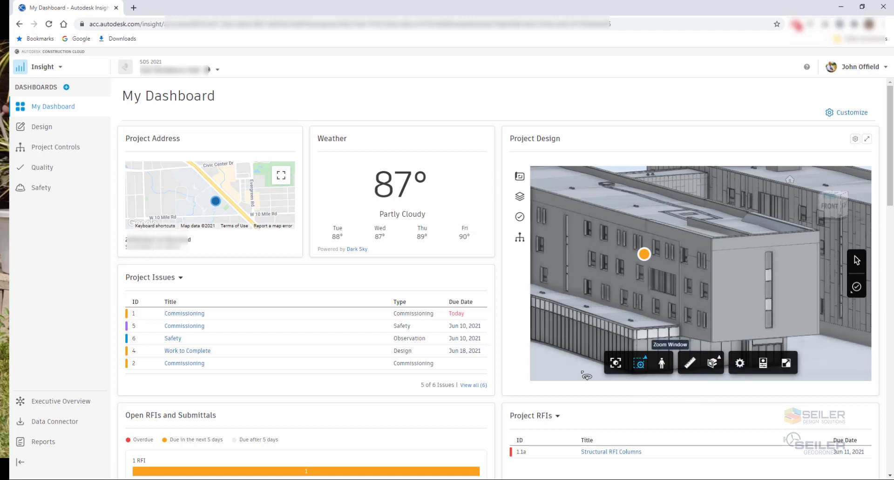
click(519, 196)
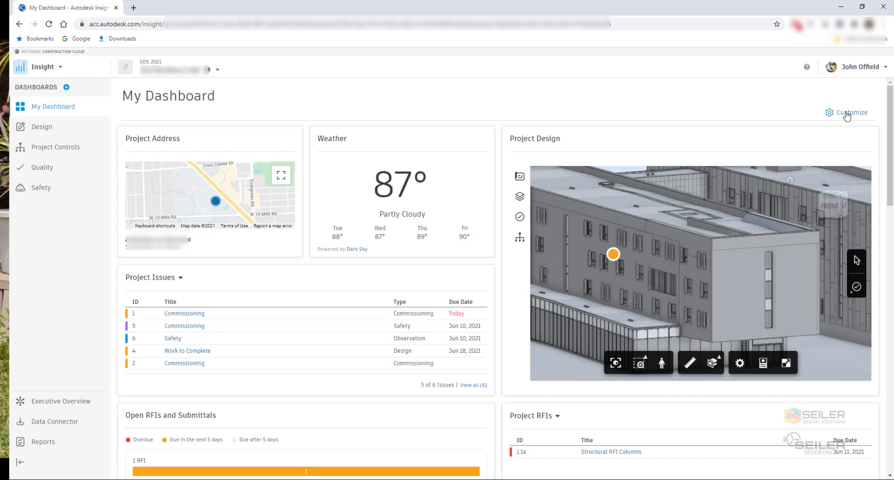
- Enter customize mode, cancel the Project Design card's Configure dialog, and reopen its gear menu
click(849, 112)
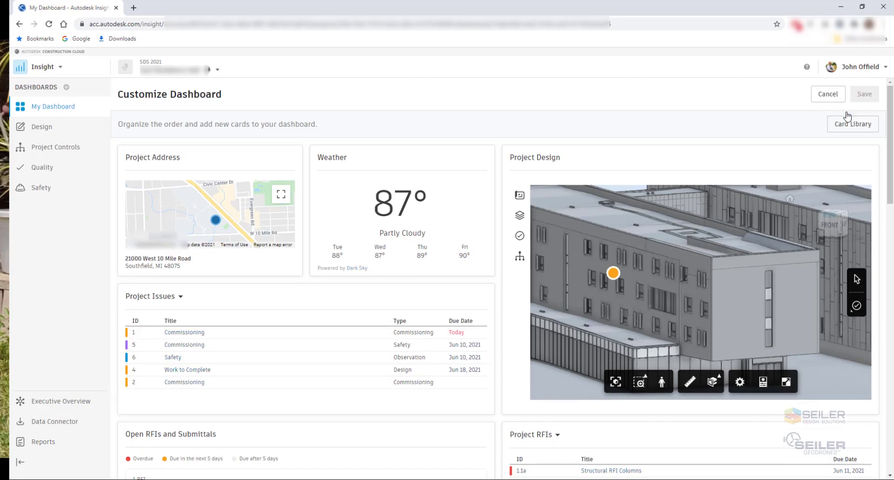
mouse_move(848, 162)
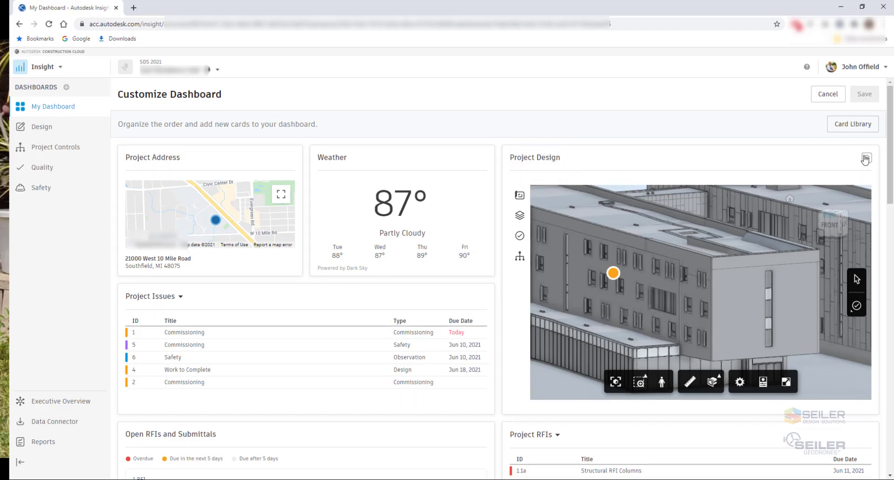
click(865, 158)
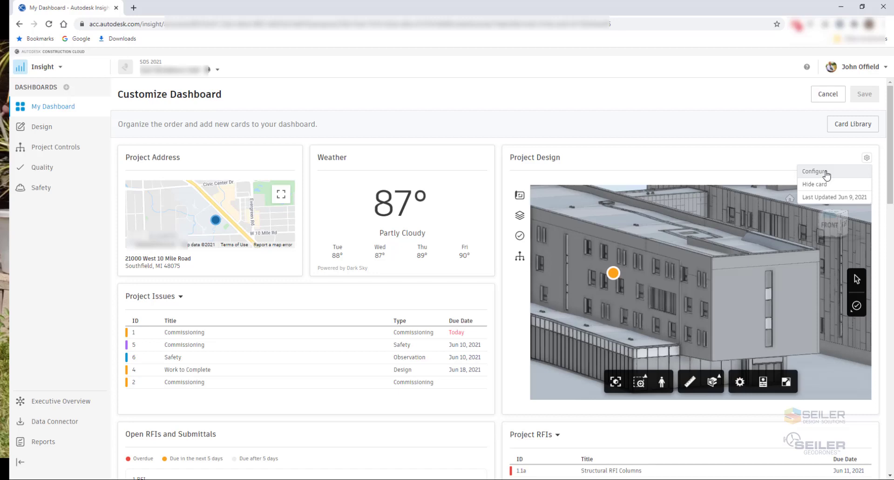
click(816, 171)
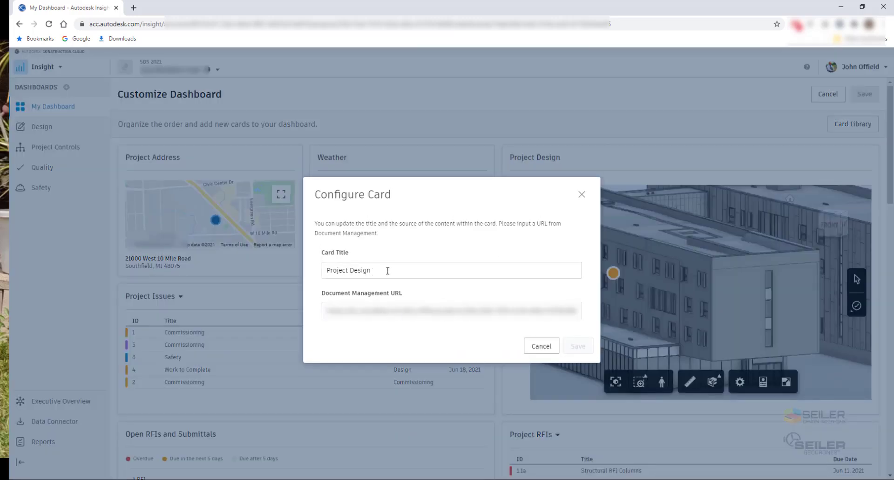
click(540, 346)
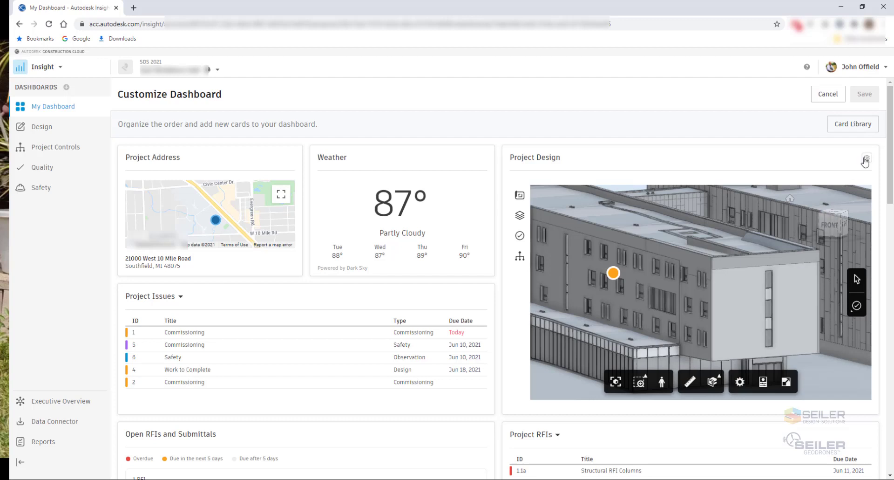
click(866, 158)
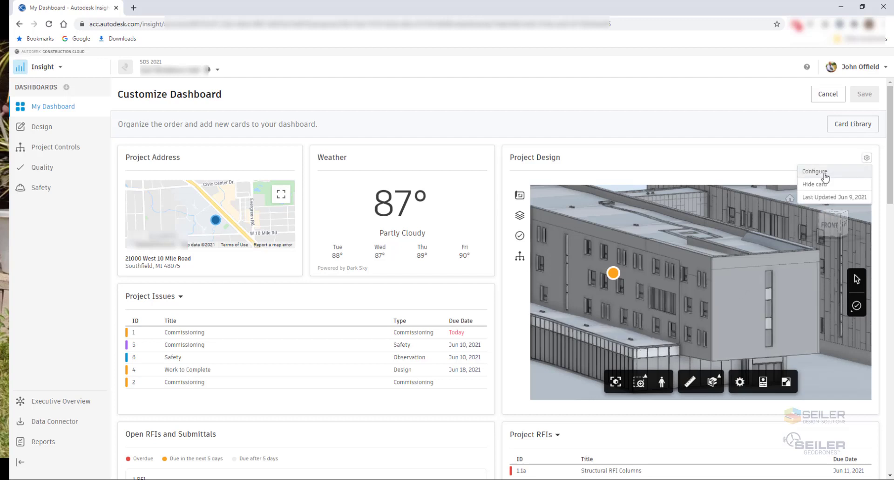
mouse_move(753, 156)
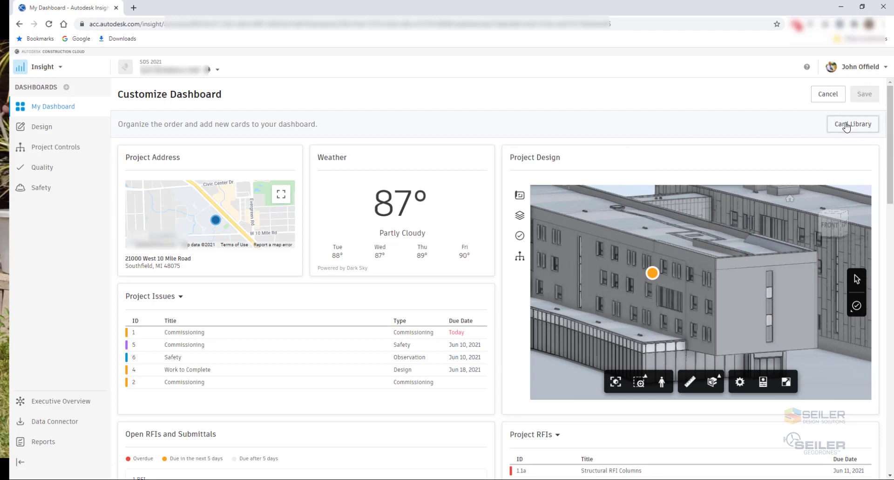
click(852, 124)
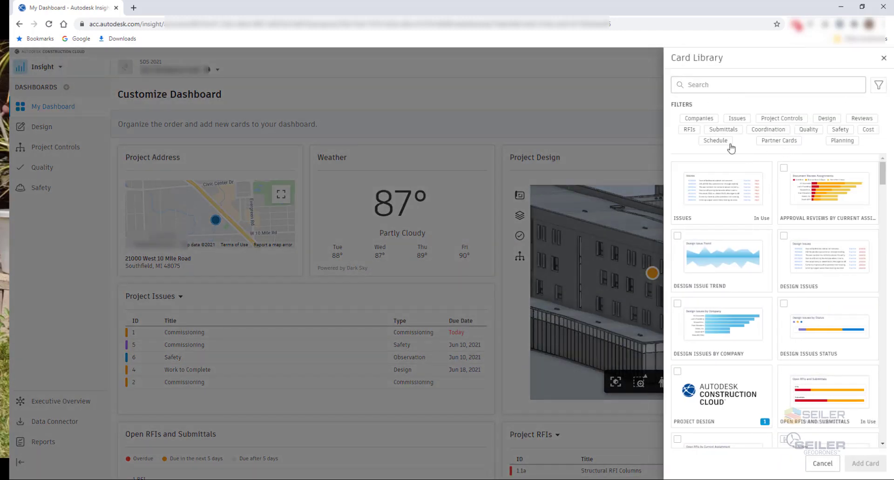
scroll(down, 3)
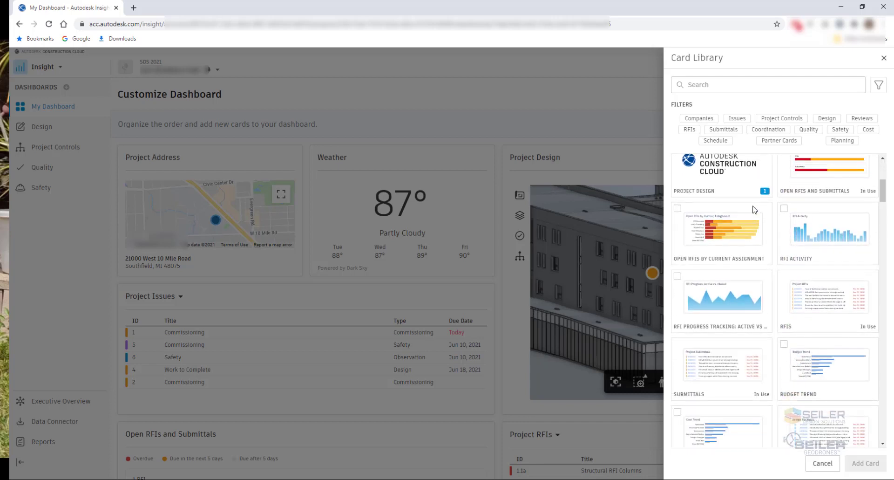
scroll(down, 3)
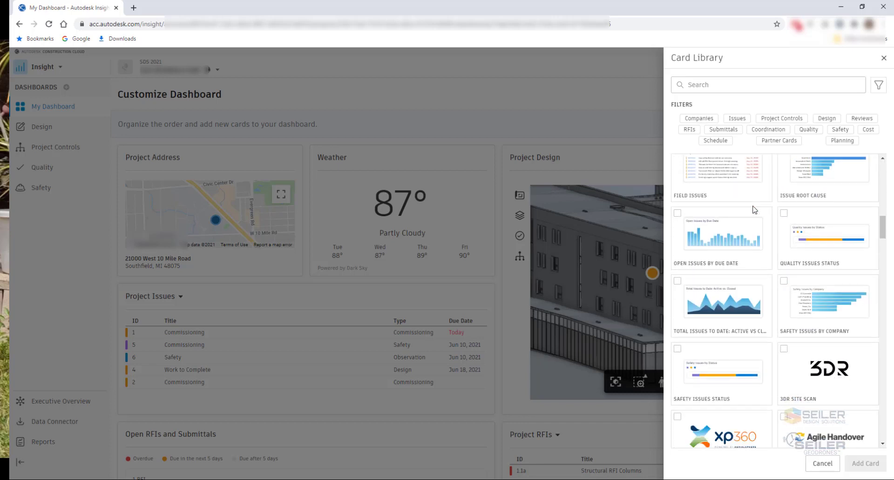
scroll(down, 3)
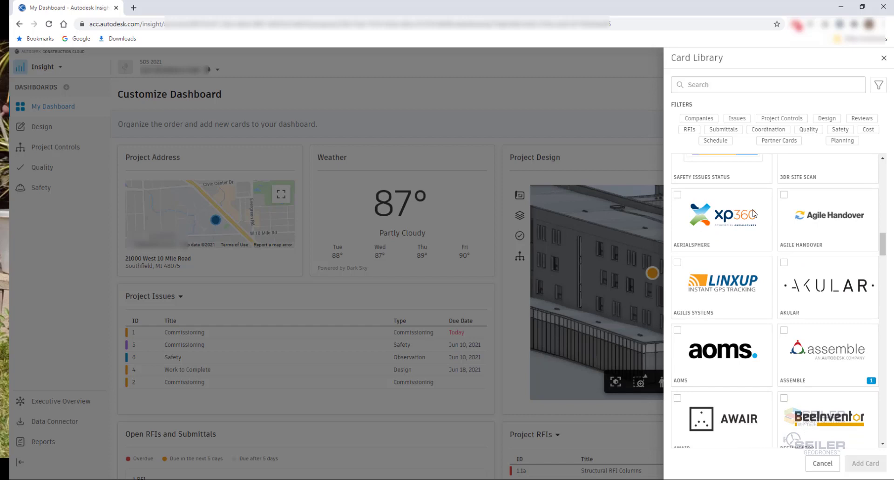
scroll(down, 3)
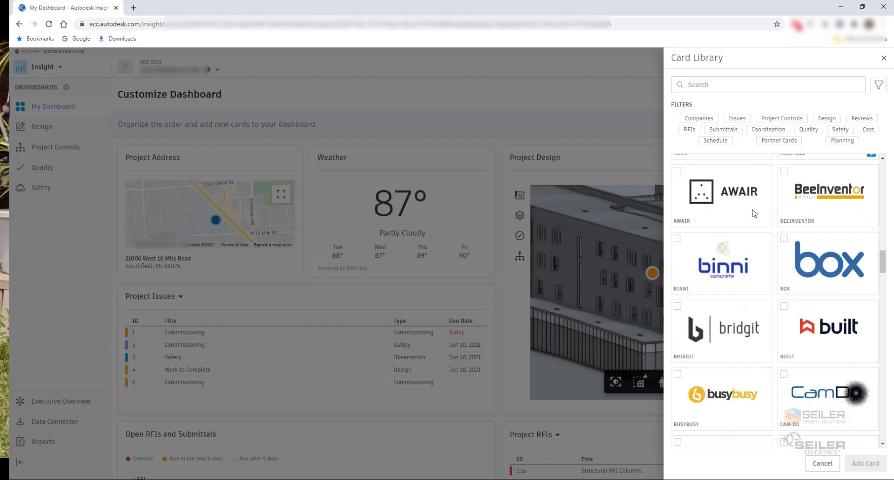
scroll(down, 3)
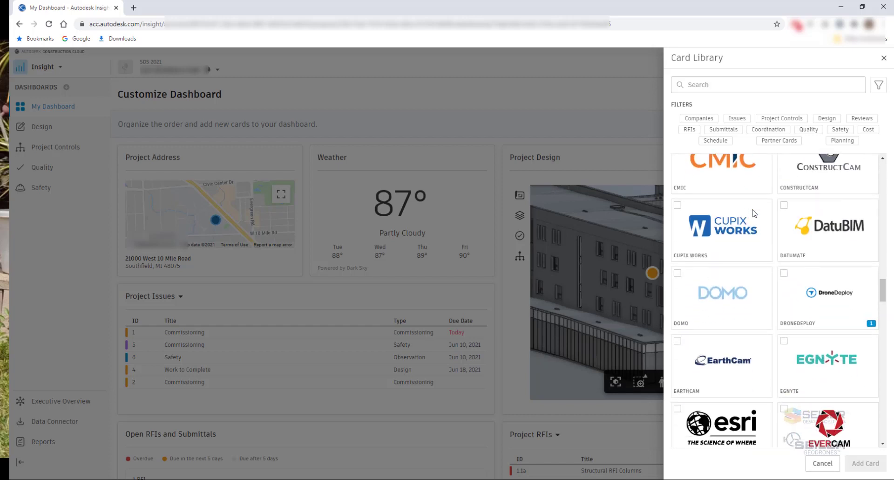
scroll(down, 3)
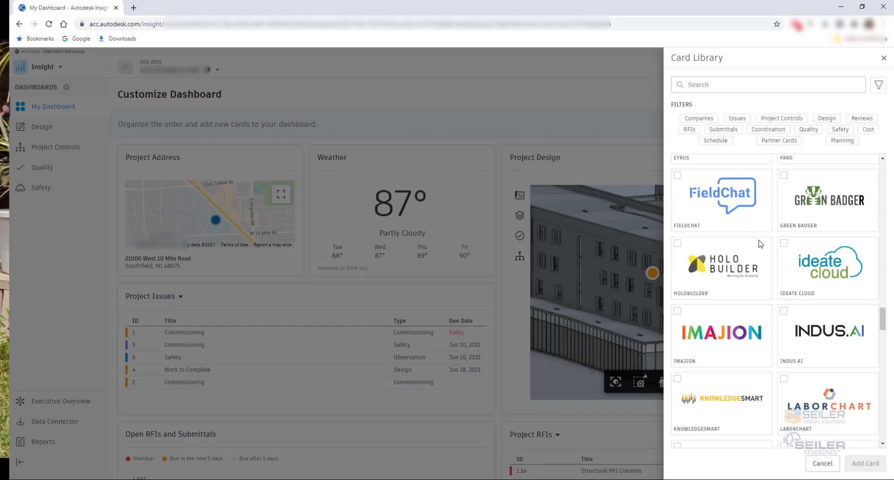
scroll(down, 3)
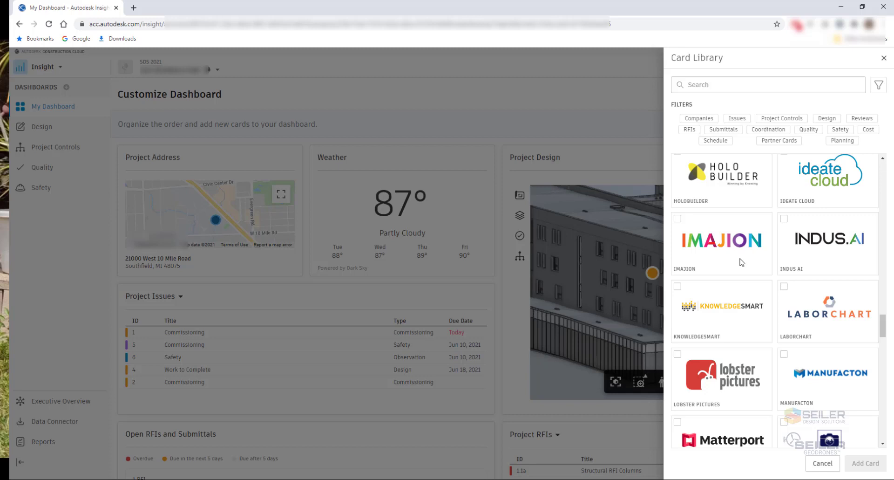
scroll(down, 3)
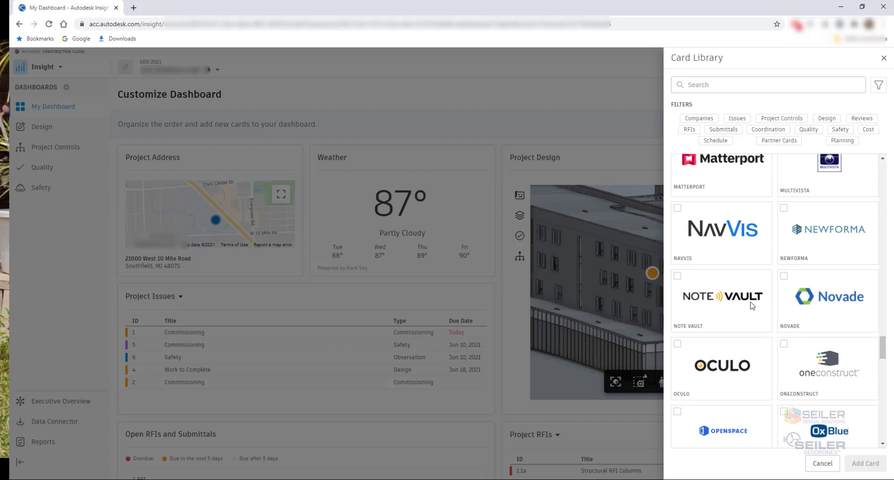
scroll(down, 3)
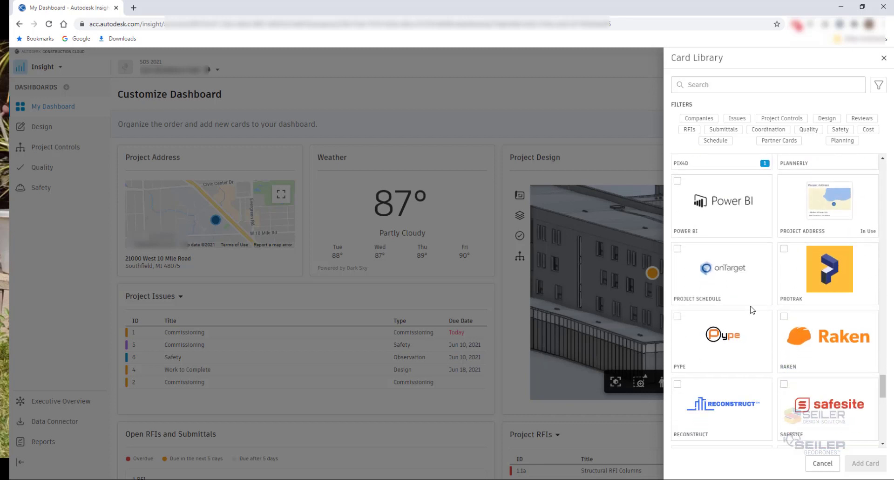
scroll(down, 3)
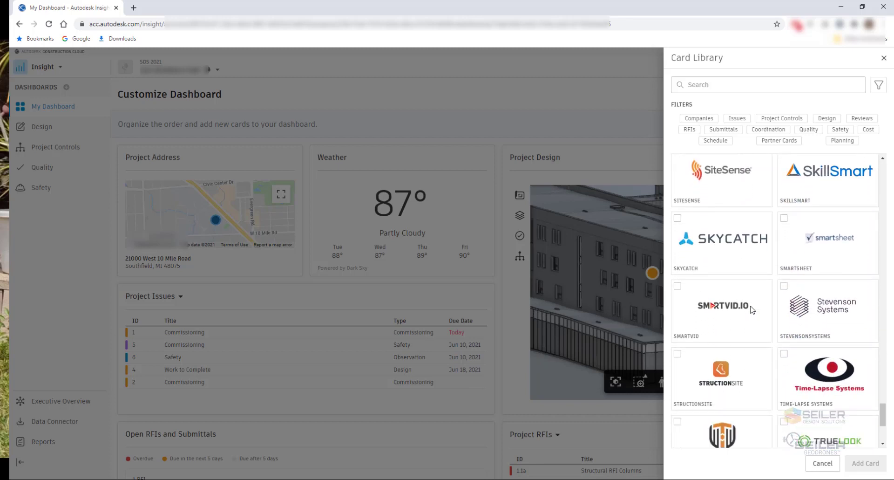
scroll(down, 3)
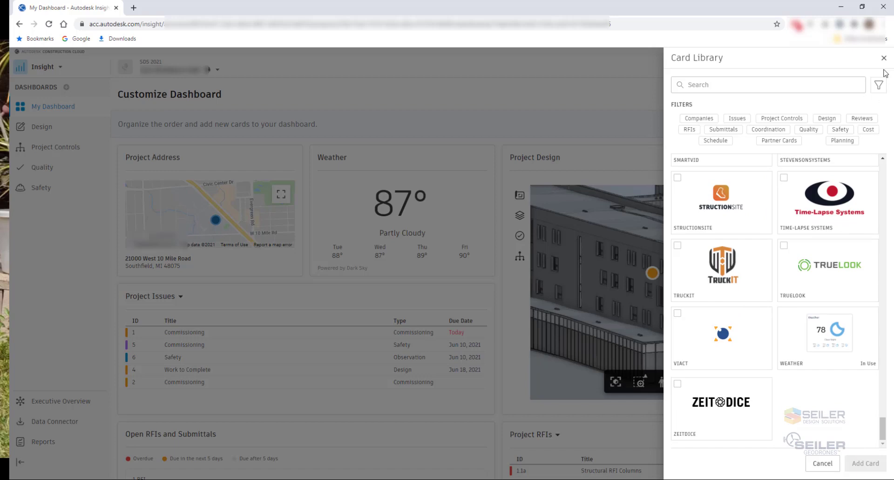
mouse_move(842, 474)
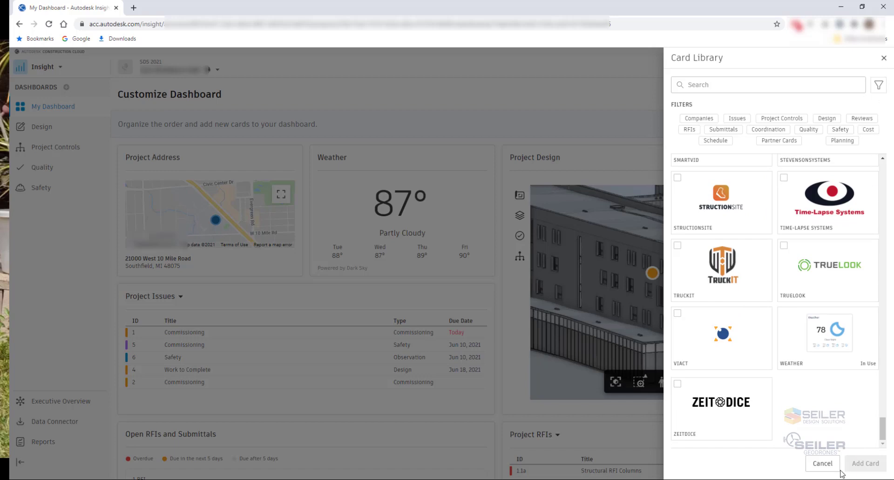
click(821, 462)
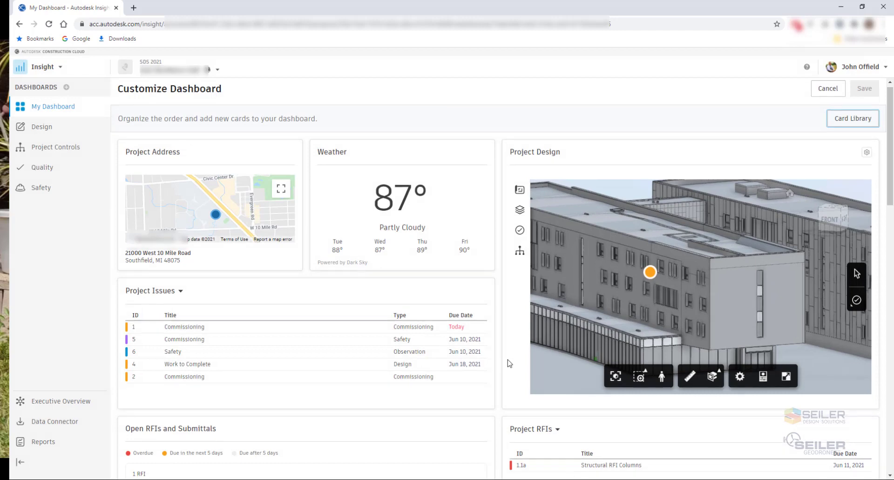
- Scroll the Card Library, then cancel Customize Dashboard without adding any cards
scroll(down, 3)
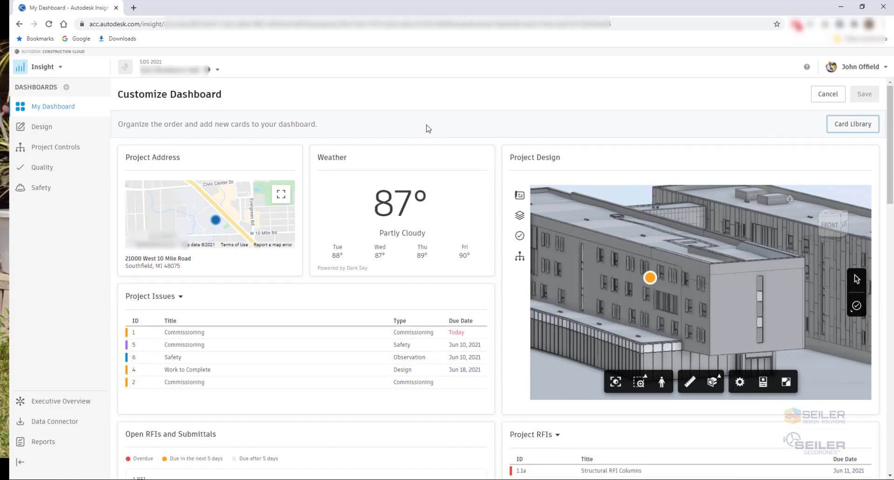
click(827, 94)
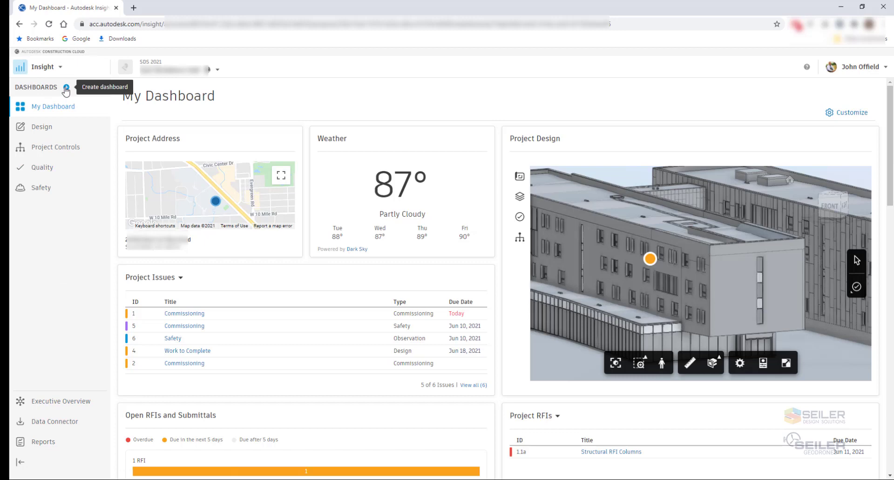
click(66, 87)
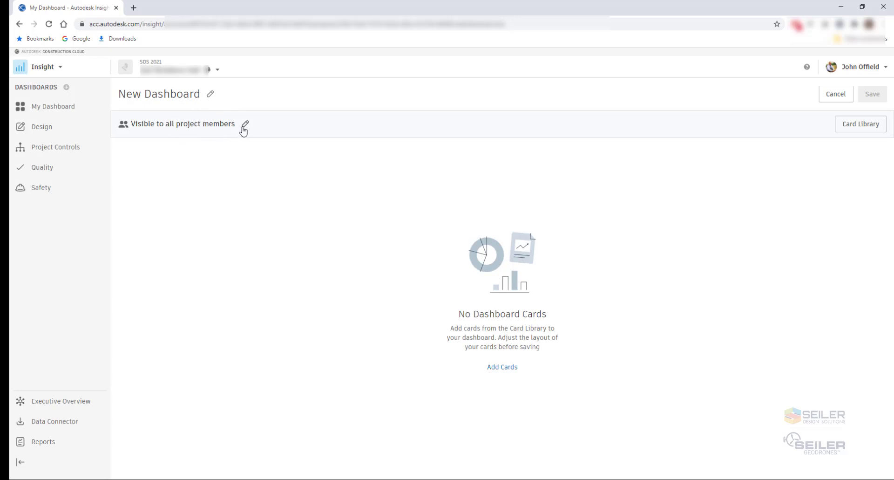
click(245, 124)
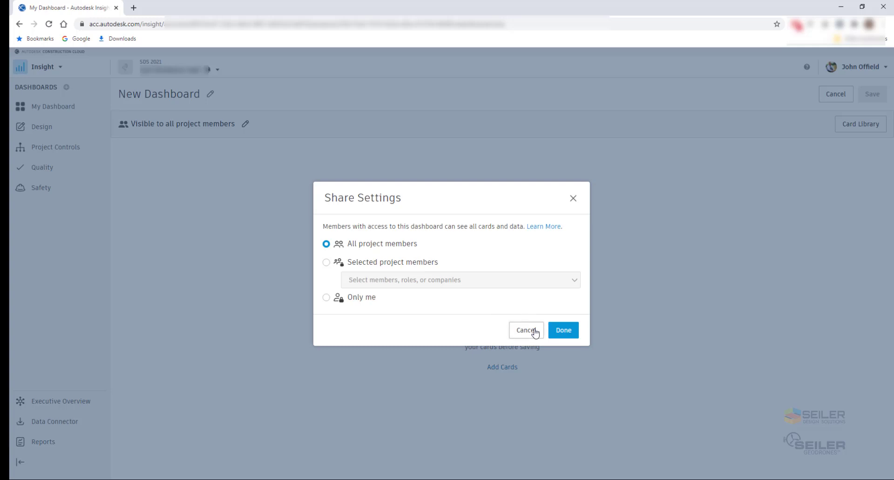
click(525, 330)
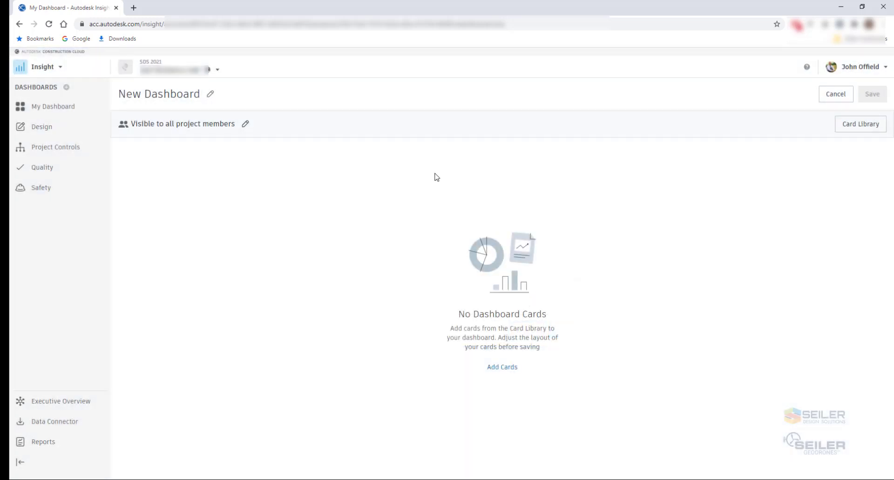
click(835, 93)
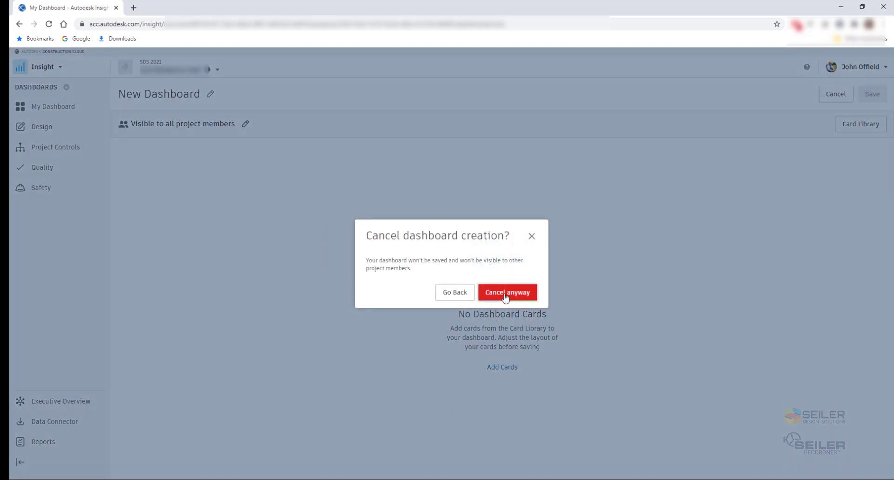
click(506, 291)
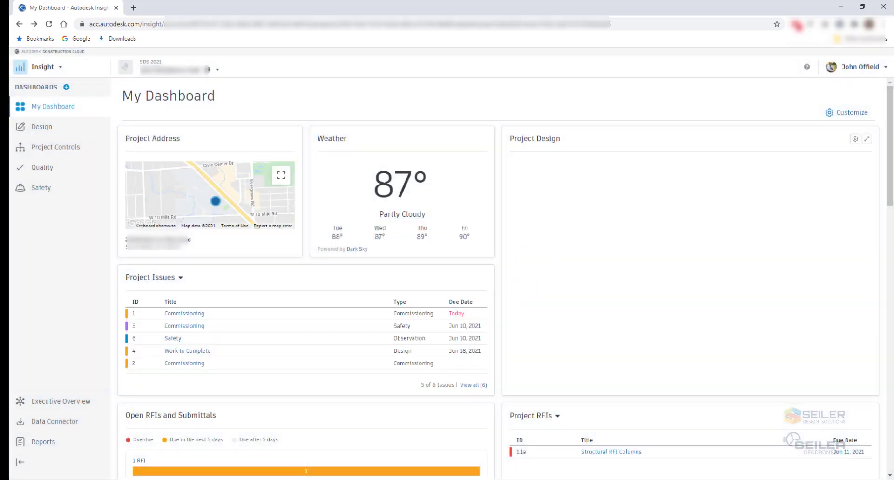